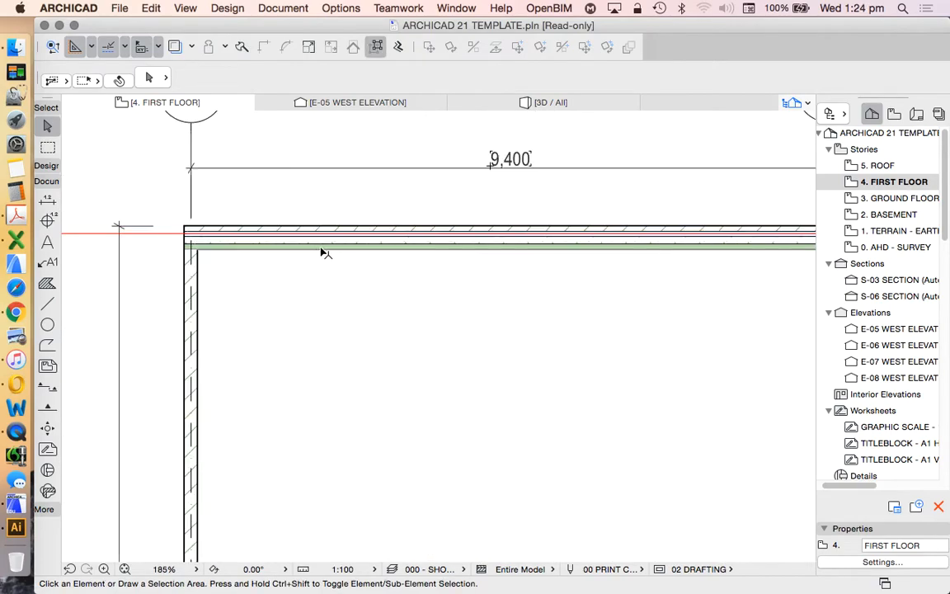
- Zoom into the first-floor external wall corner and activate the Wall tool
{"action": "left_click", "coordinate": [363, 234]}
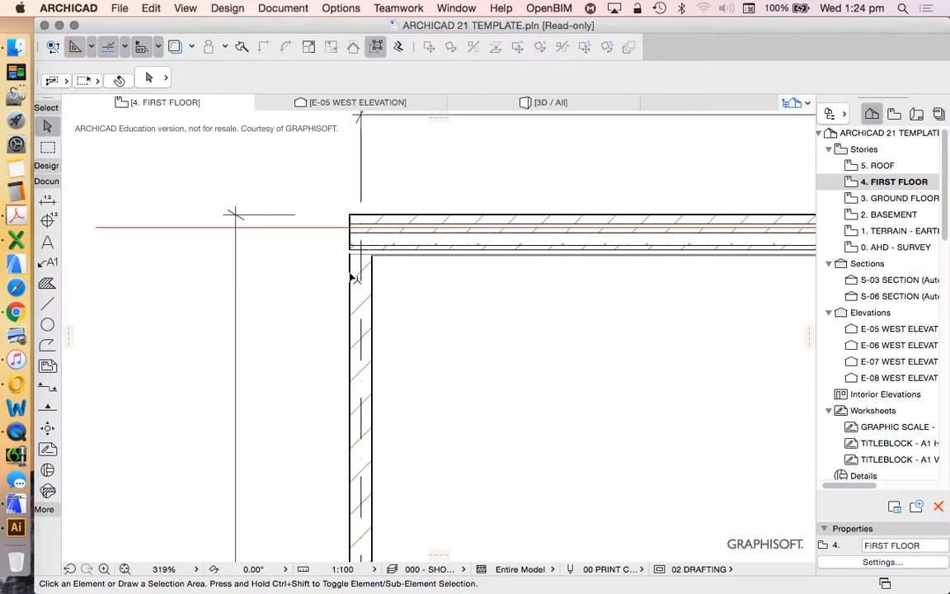
{"action": "mouse_move", "coordinate": [381, 272]}
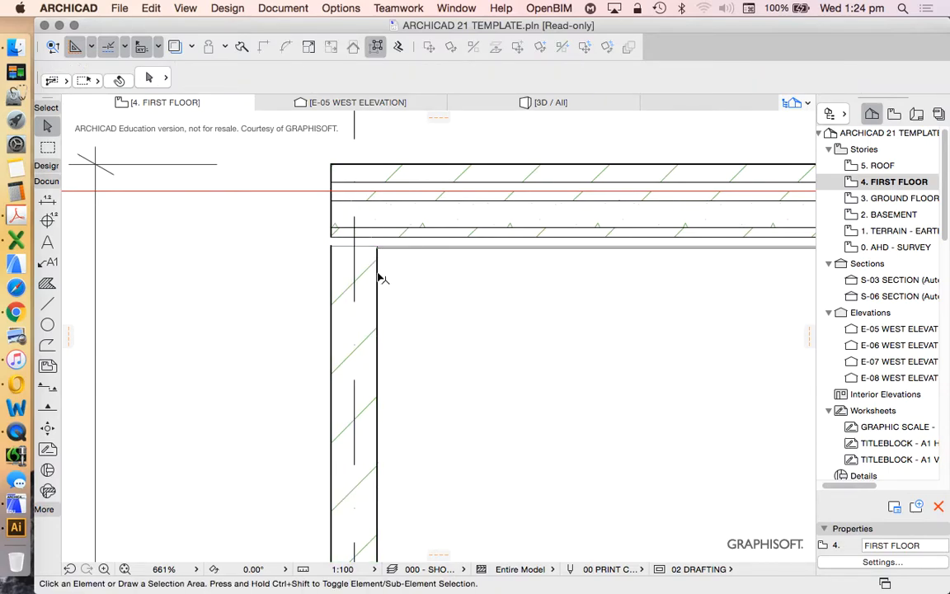
{"action": "mouse_move", "coordinate": [384, 315]}
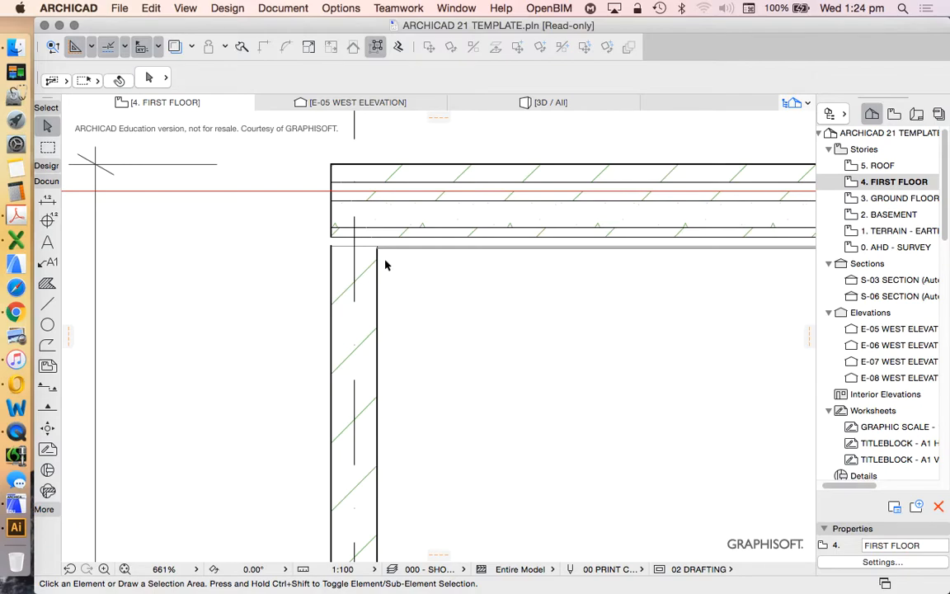
{"action": "left_click", "coordinate": [379, 264]}
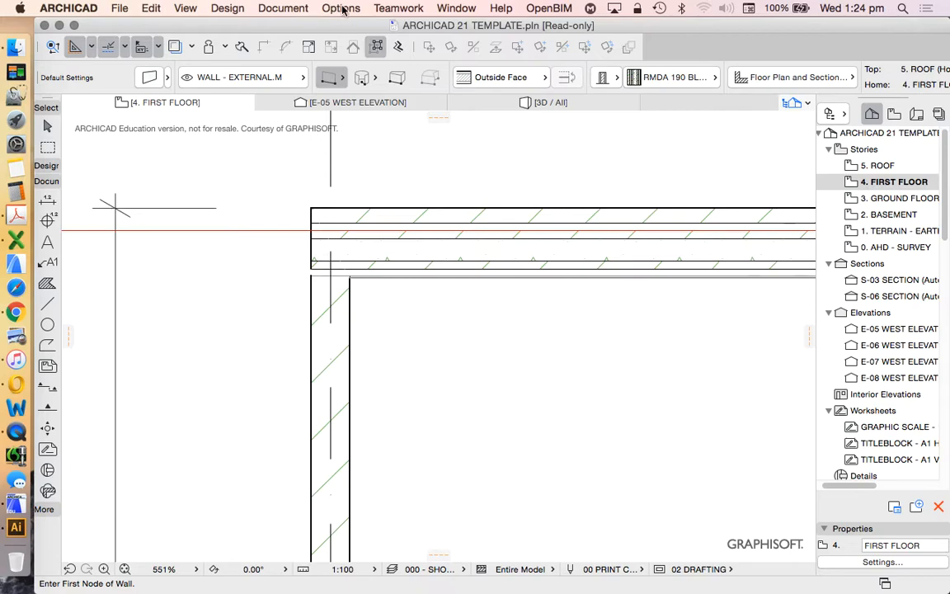
- Duplicate the RMDA 190 BLOCK + HEBEL composite as 'RMDA 190 BLOCK PARTY'
{"action": "left_click", "coordinate": [340, 9]}
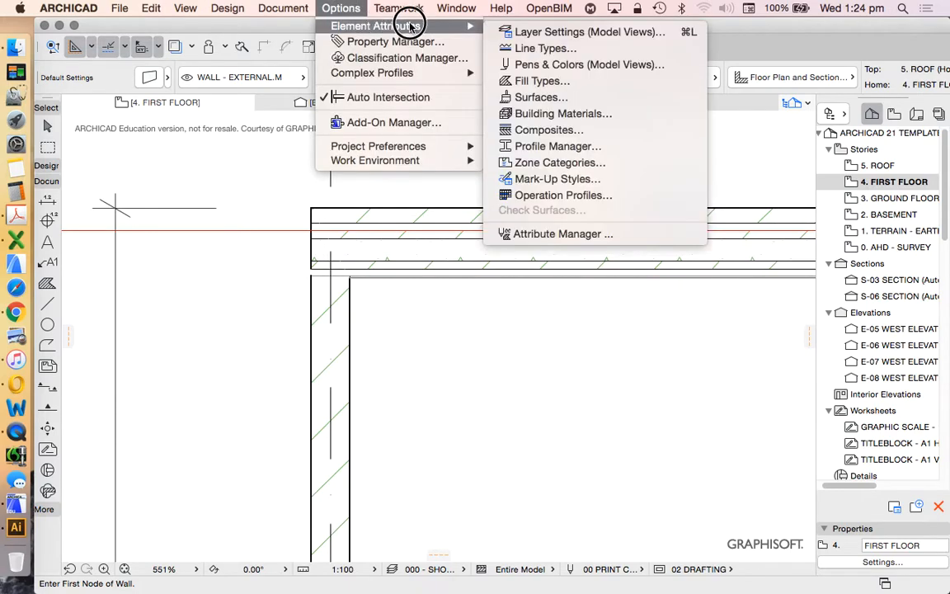
{"action": "left_click", "coordinate": [549, 129]}
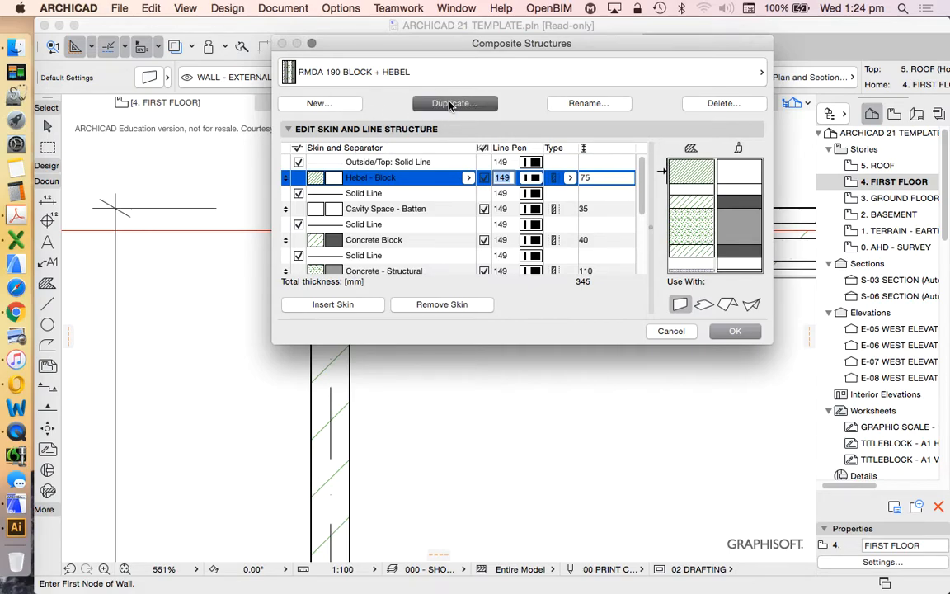
{"action": "left_click", "coordinate": [454, 103]}
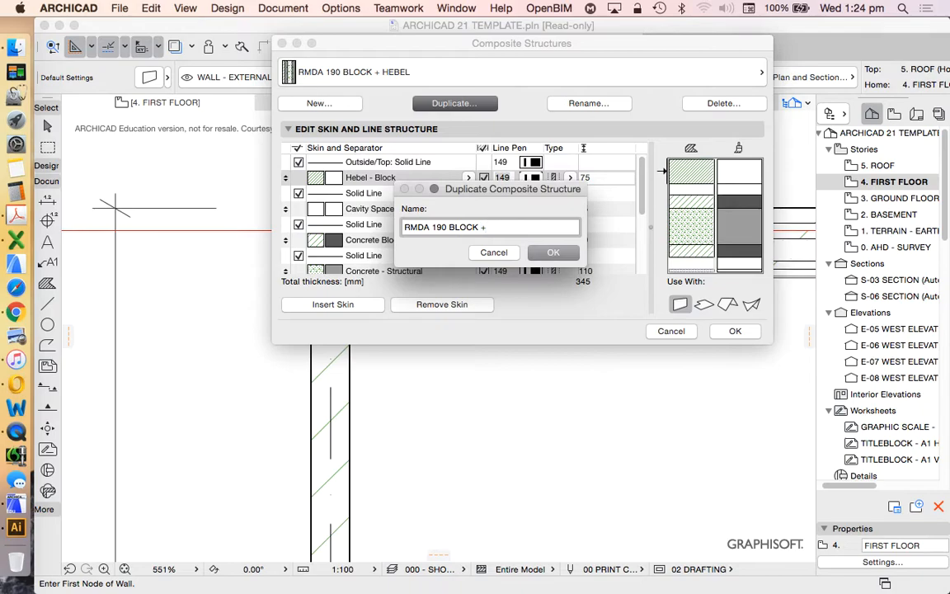
{"action": "type", "text": "pa"}
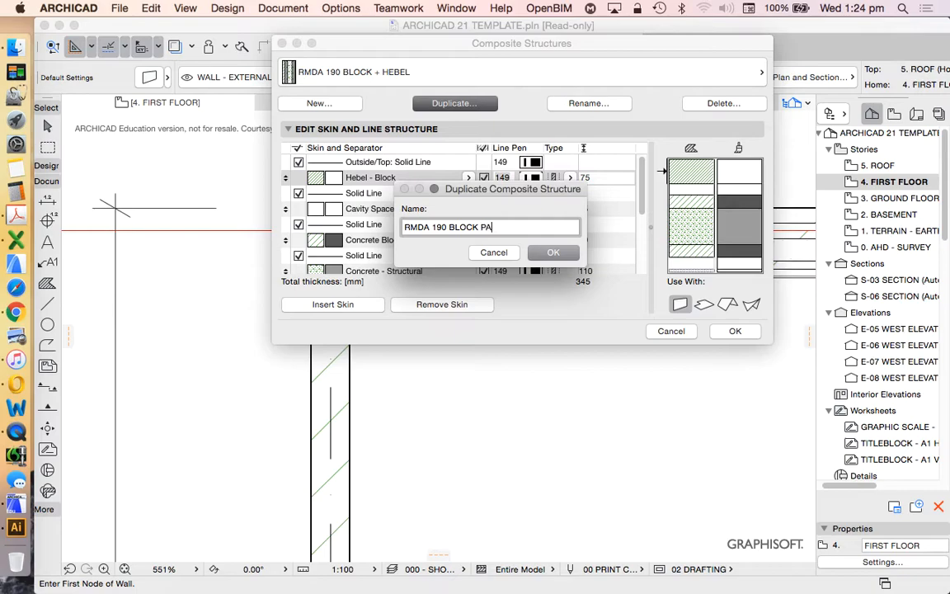
{"action": "left_click", "coordinate": [553, 253]}
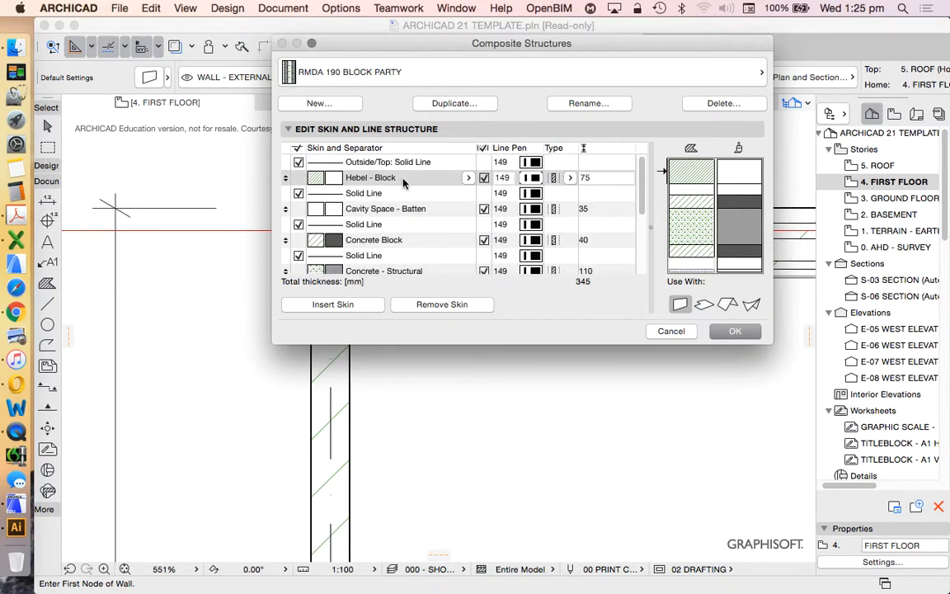
- Change the 75 mm Hebel - Block skin to 10 mm Plasterboard - Wall
{"action": "scroll", "scroll_direction": "down", "scroll_amount": 3}
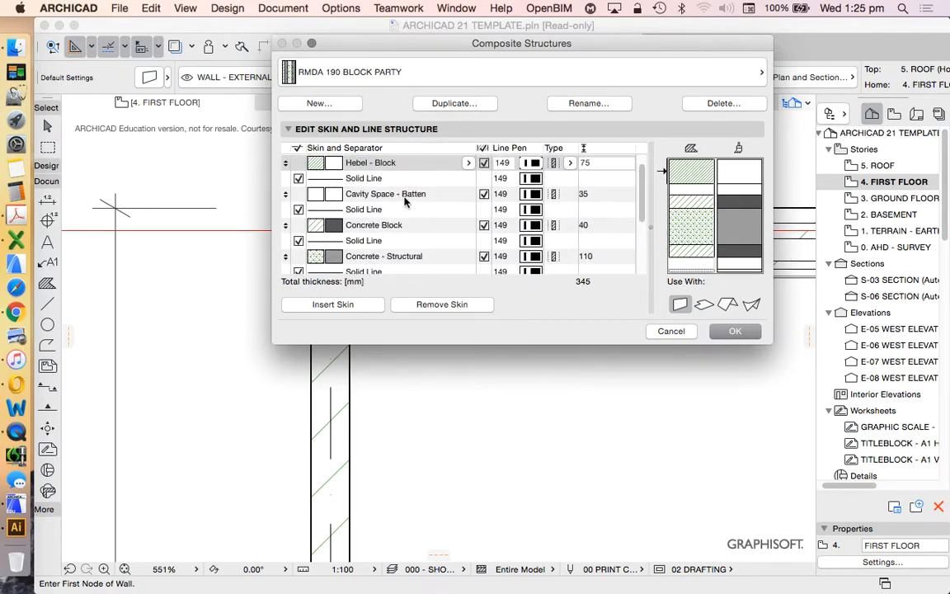
{"action": "mouse_move", "coordinate": [572, 198]}
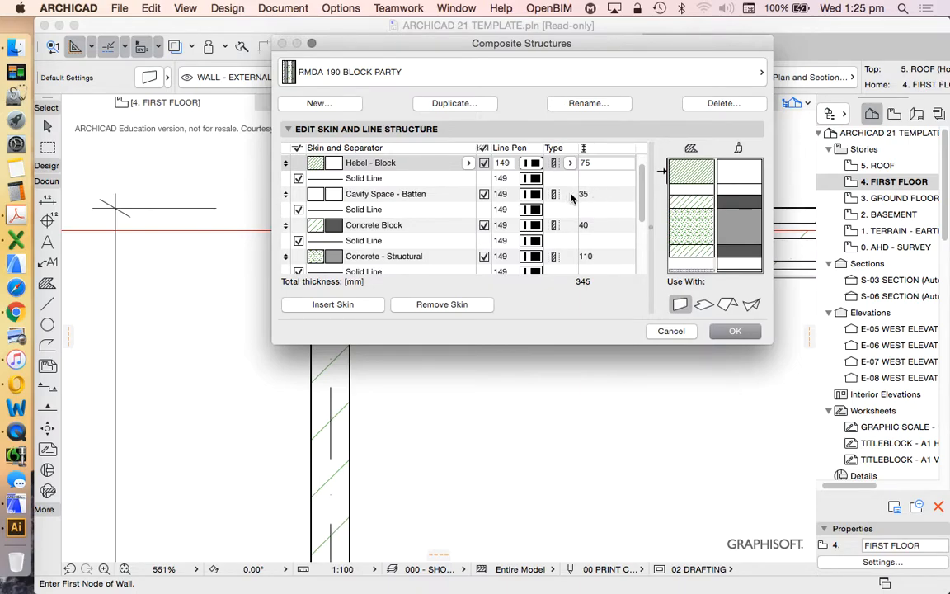
{"action": "scroll", "scroll_direction": "up", "scroll_amount": 3}
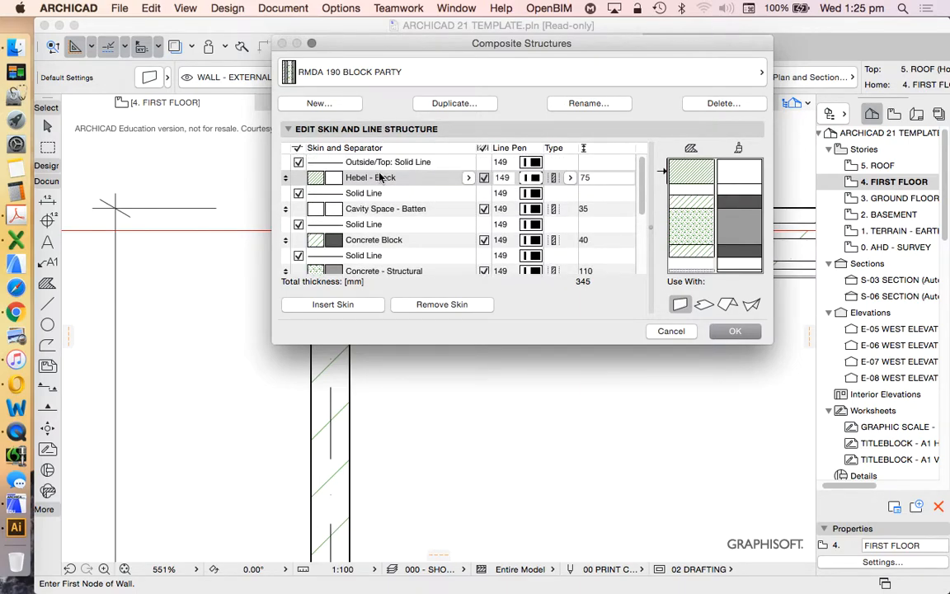
{"action": "mouse_move", "coordinate": [467, 182]}
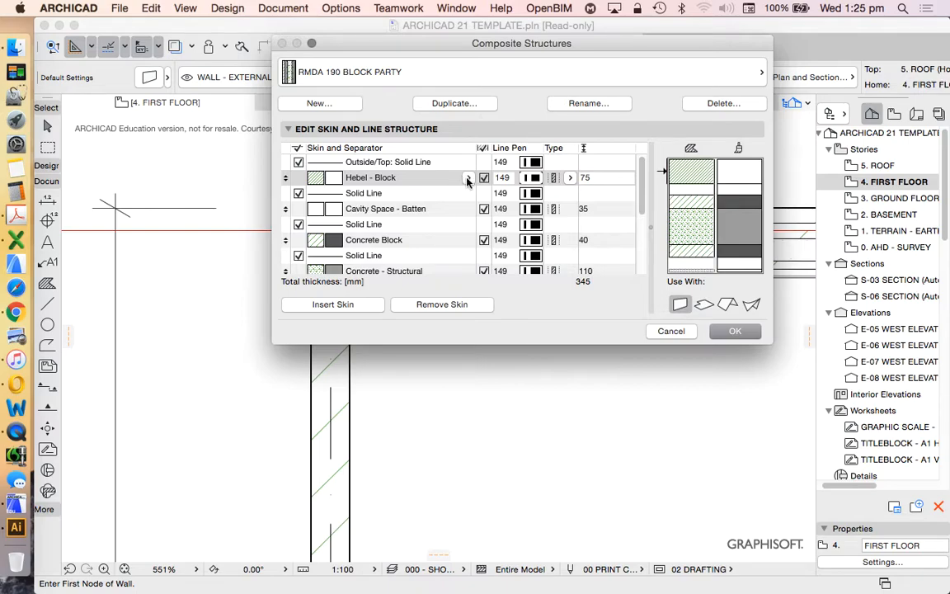
{"action": "scroll", "scroll_direction": "down", "scroll_amount": 3}
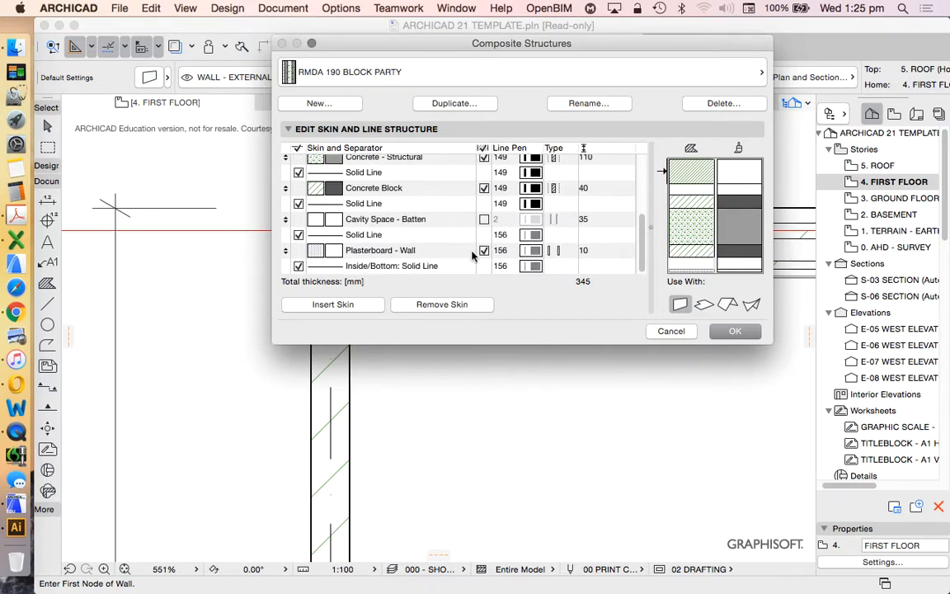
{"action": "scroll", "scroll_direction": "up", "scroll_amount": 3}
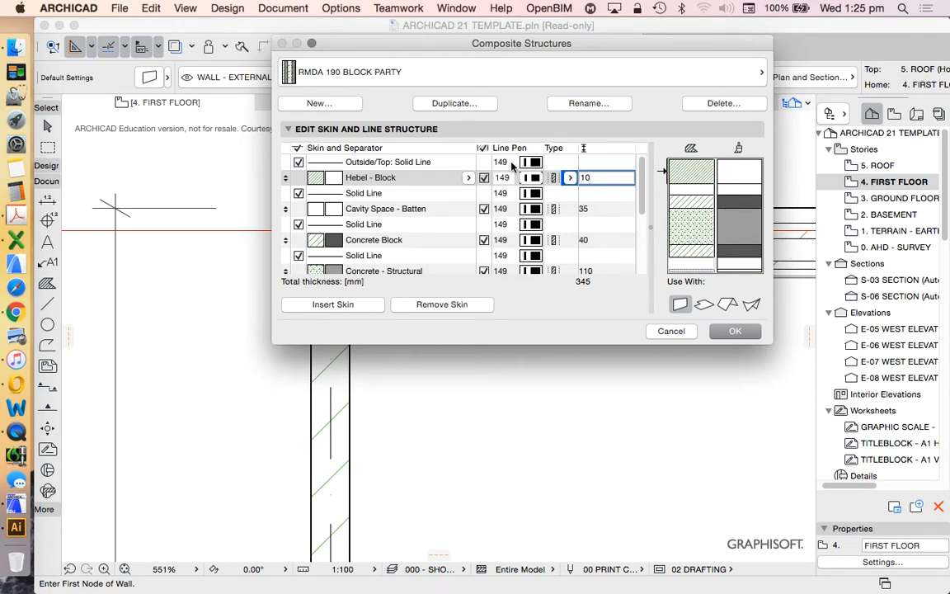
{"action": "scroll", "scroll_direction": "down", "scroll_amount": 3}
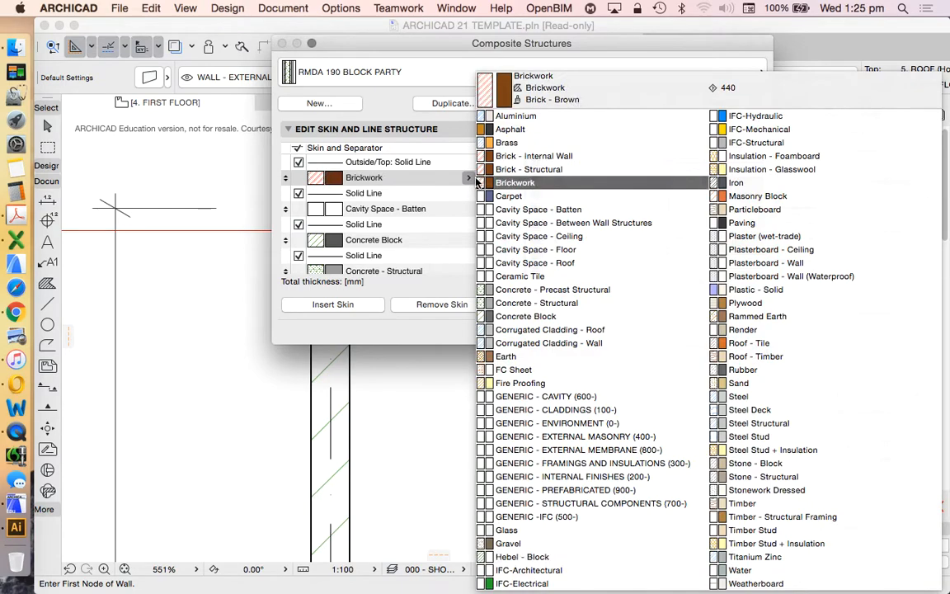
{"action": "mouse_move", "coordinate": [705, 193]}
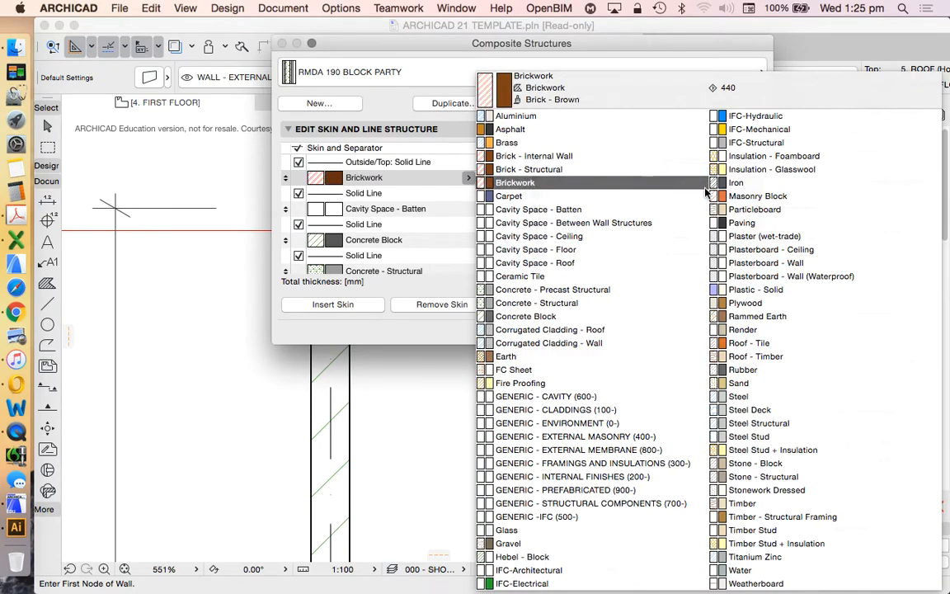
{"action": "left_click", "coordinate": [764, 236]}
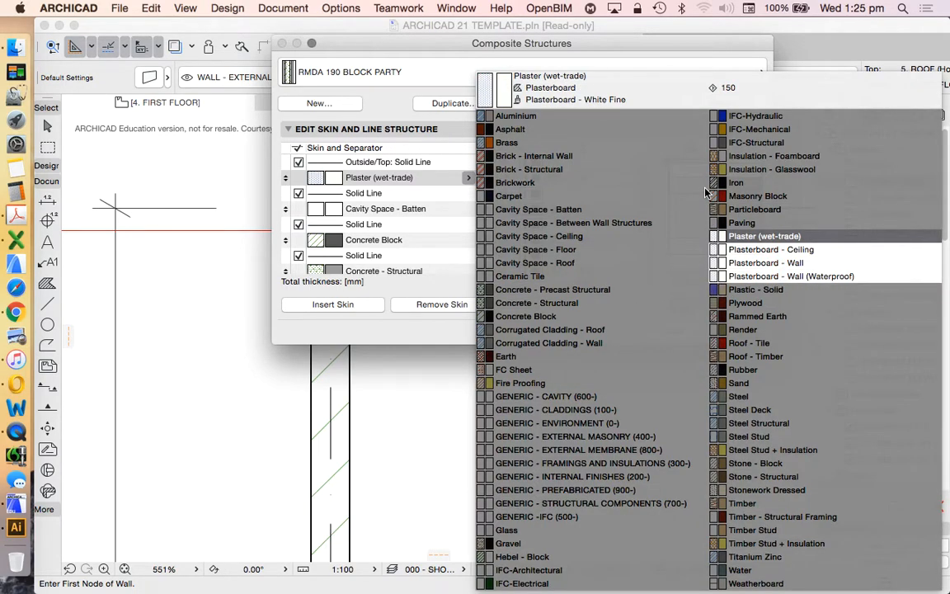
{"action": "left_click", "coordinate": [764, 262]}
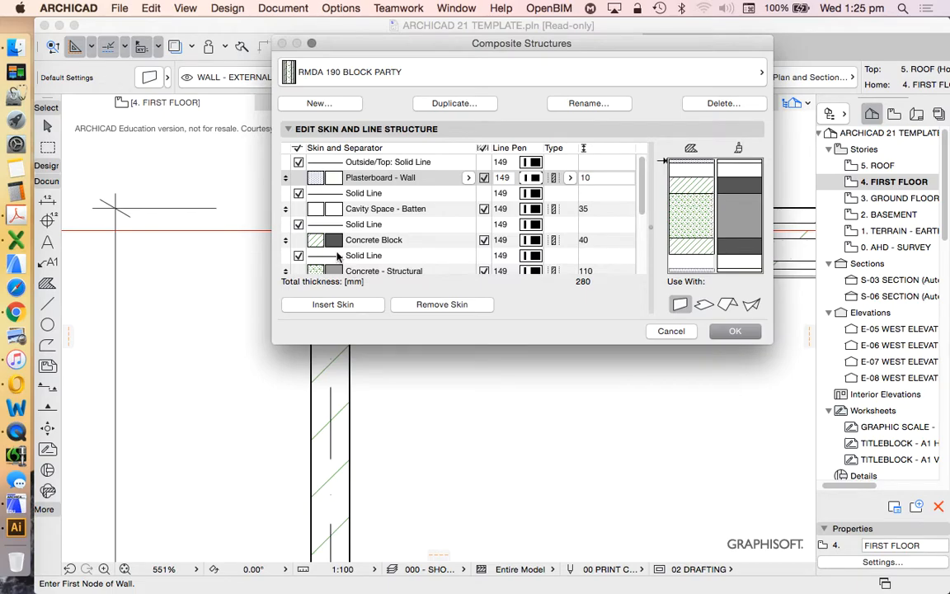
{"action": "mouse_move", "coordinate": [482, 223]}
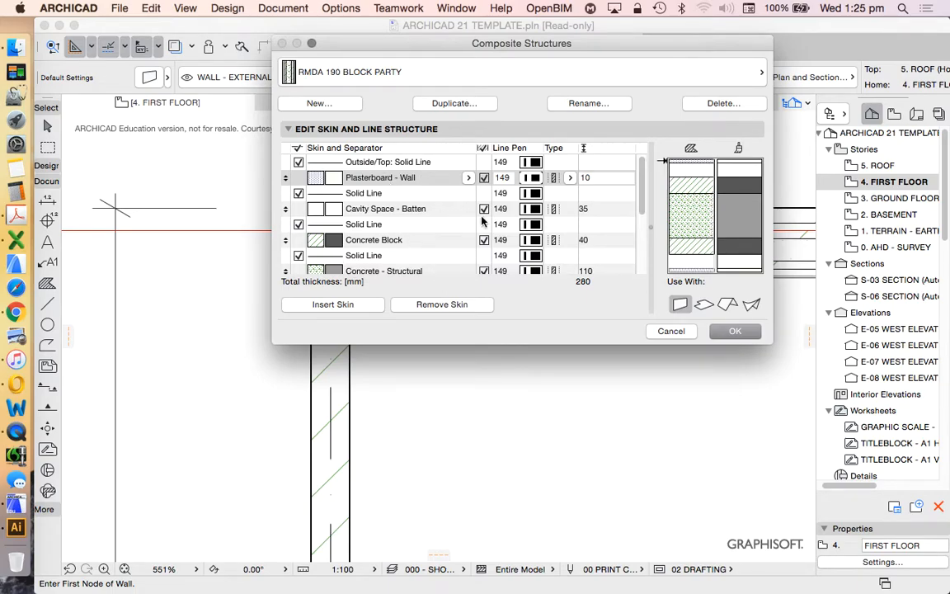
- Move the plasterboard skin to the inside face and make the batten cavity a Finish skin
{"action": "left_click", "coordinate": [570, 177]}
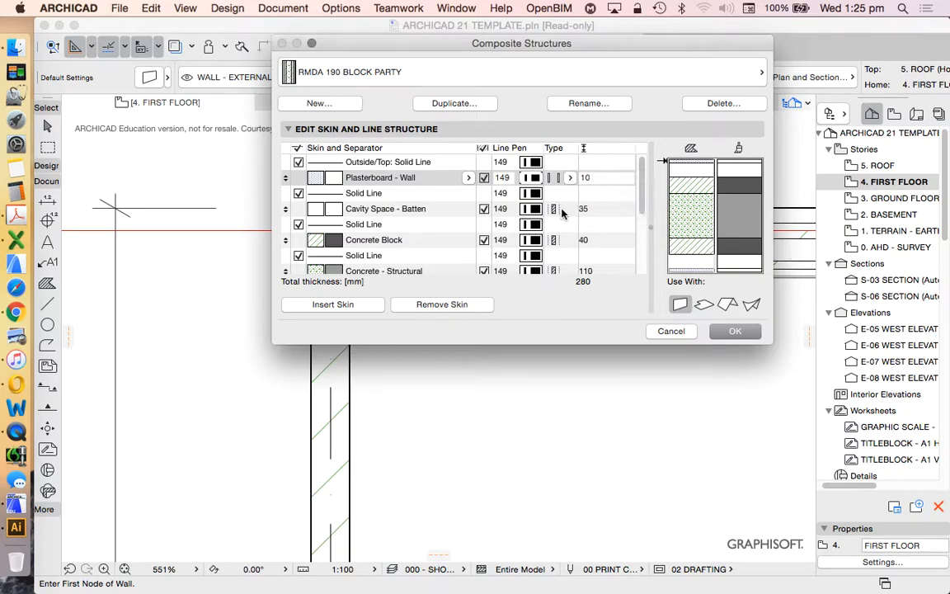
{"action": "left_click", "coordinate": [554, 208]}
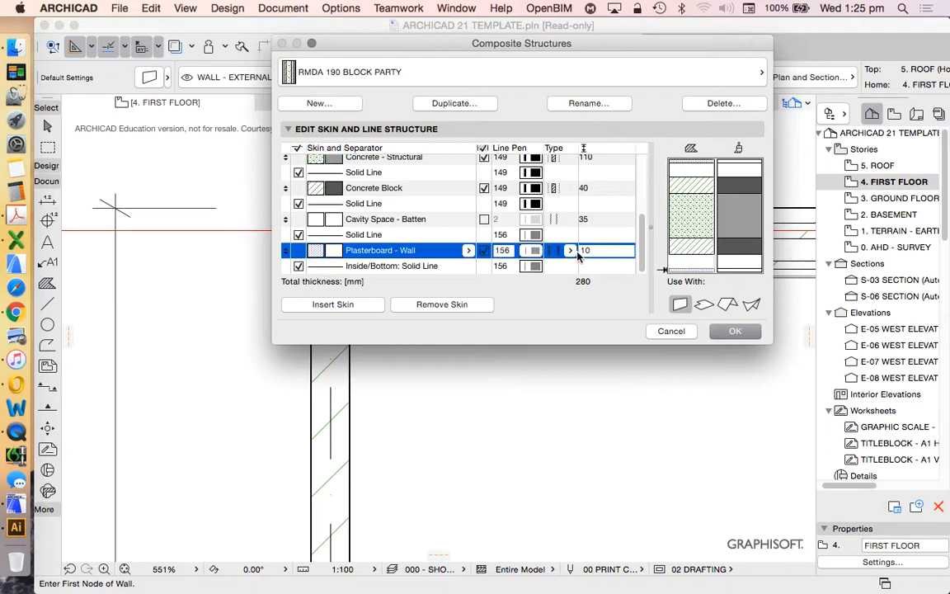
{"action": "left_click", "coordinate": [385, 219]}
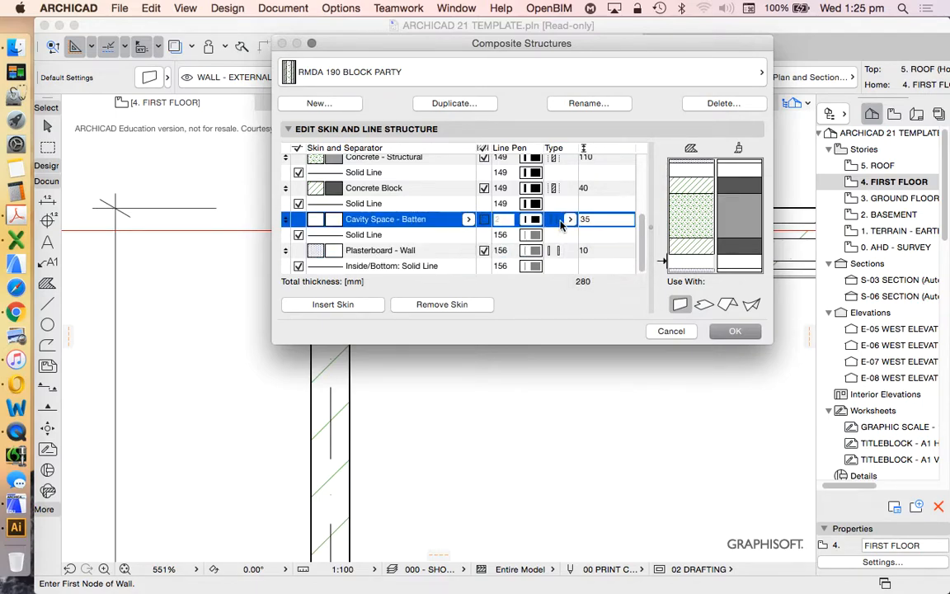
{"action": "left_click", "coordinate": [569, 219]}
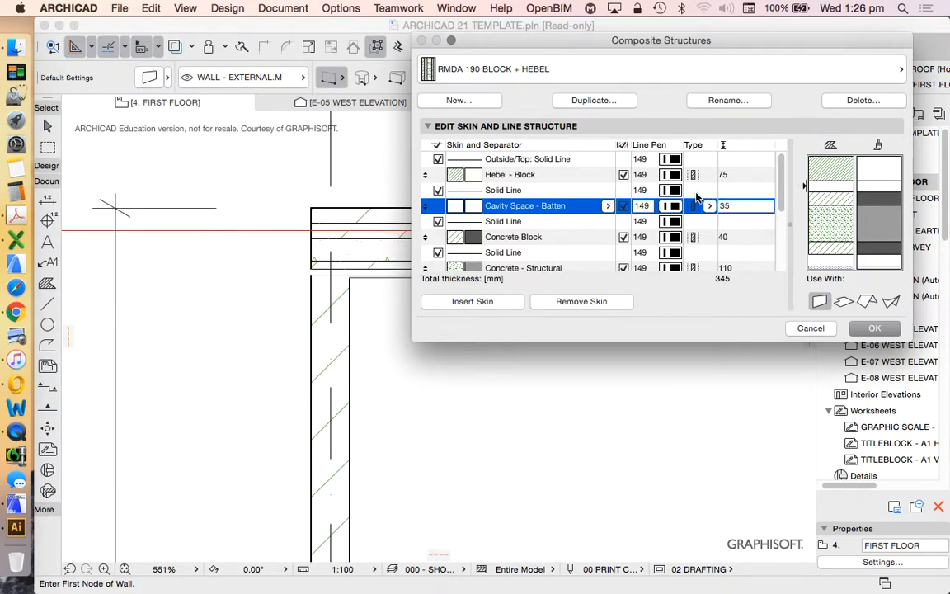
{"action": "left_click", "coordinate": [709, 206]}
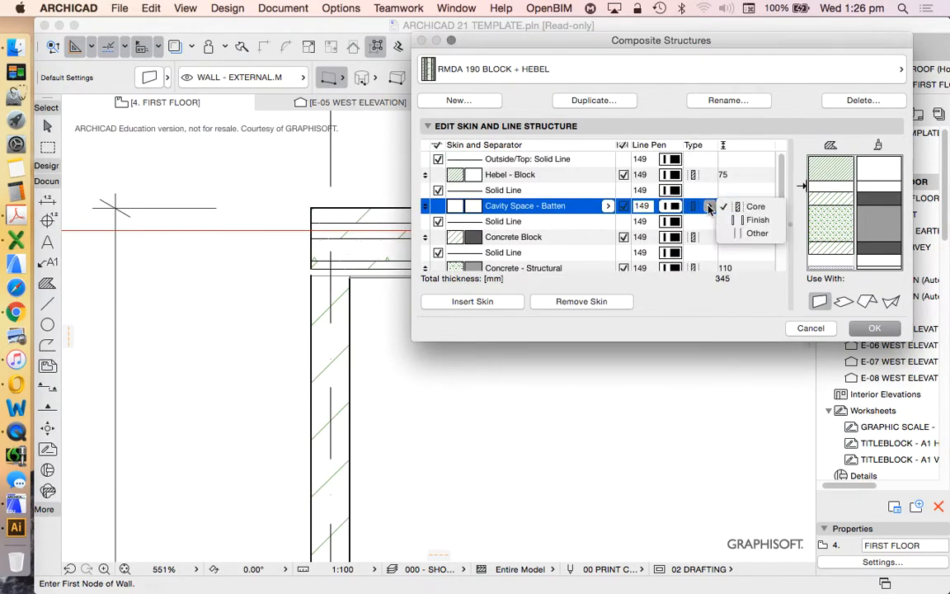
{"action": "left_click", "coordinate": [755, 206]}
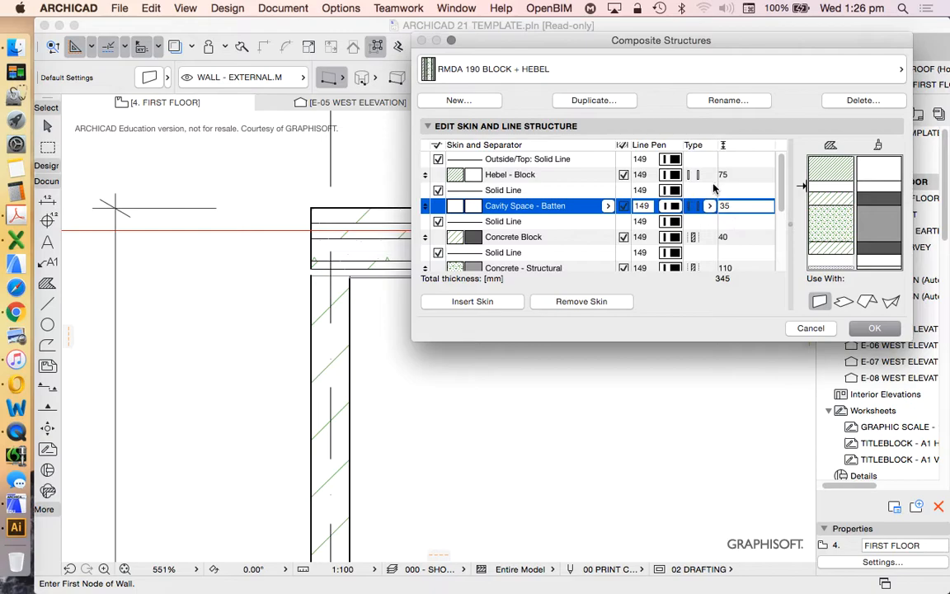
{"action": "left_click", "coordinate": [707, 174]}
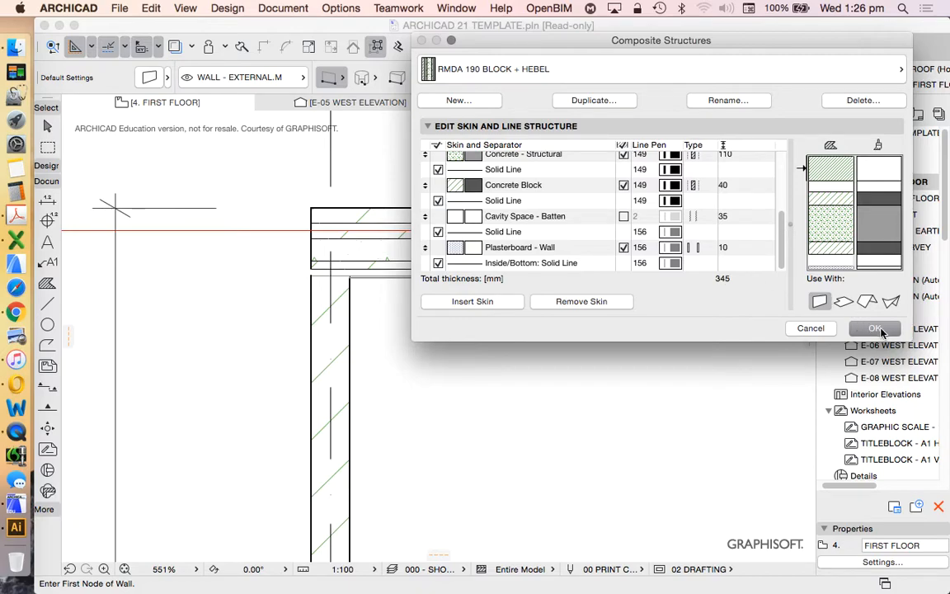
- Close Composite Structures and assign RMDA 190 BLOCK PARTY to the first-floor wall
{"action": "left_click", "coordinate": [874, 328]}
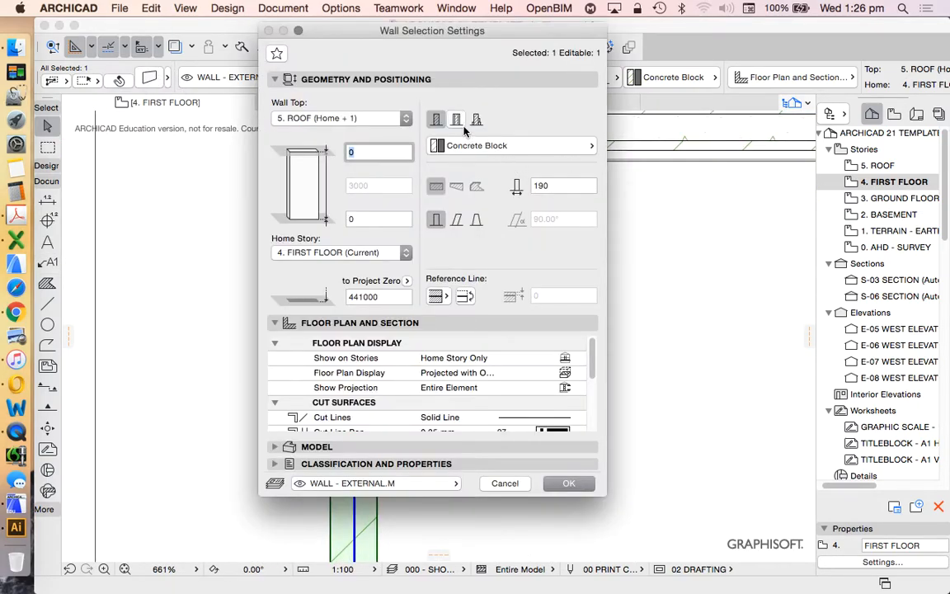
{"action": "left_click", "coordinate": [511, 145]}
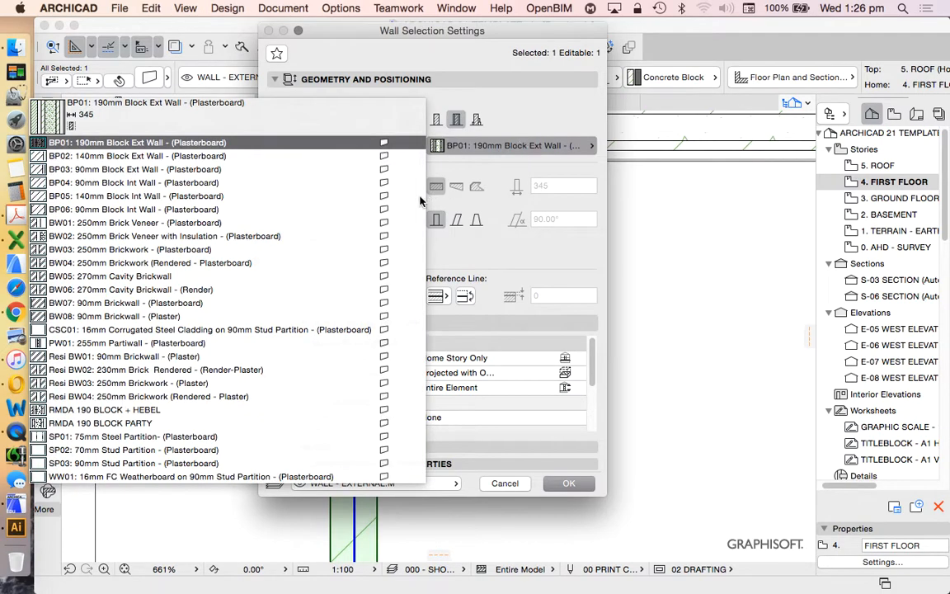
{"action": "left_click", "coordinate": [100, 422]}
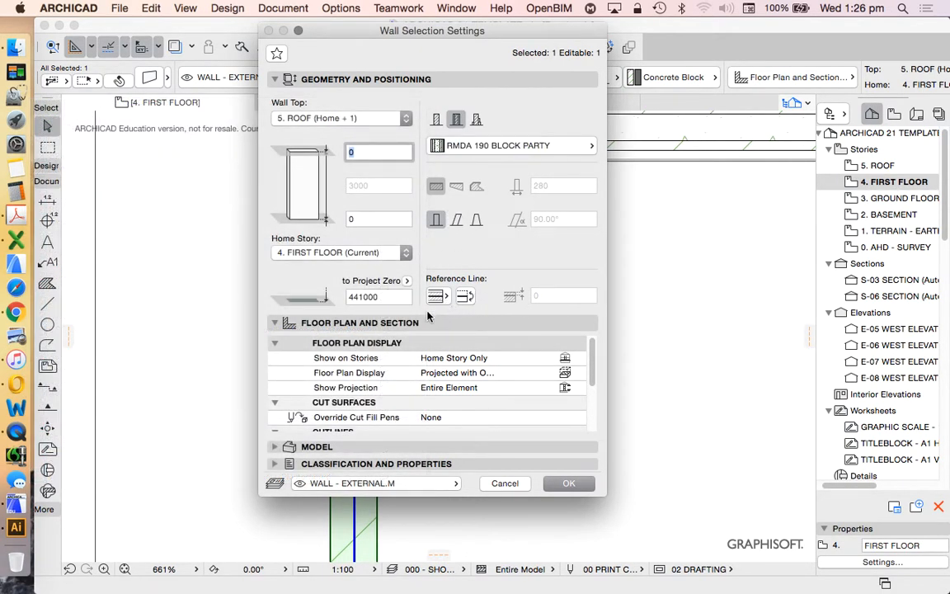
{"action": "left_click", "coordinate": [437, 296]}
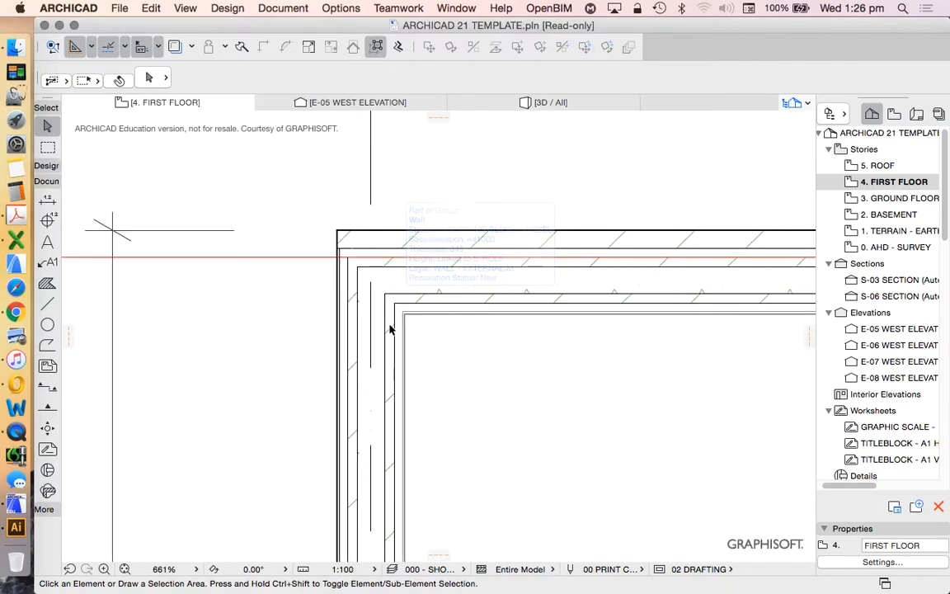
- Inspect the first-floor wall corners and overall outline, then activate the Line tool
{"action": "left_click", "coordinate": [371, 239]}
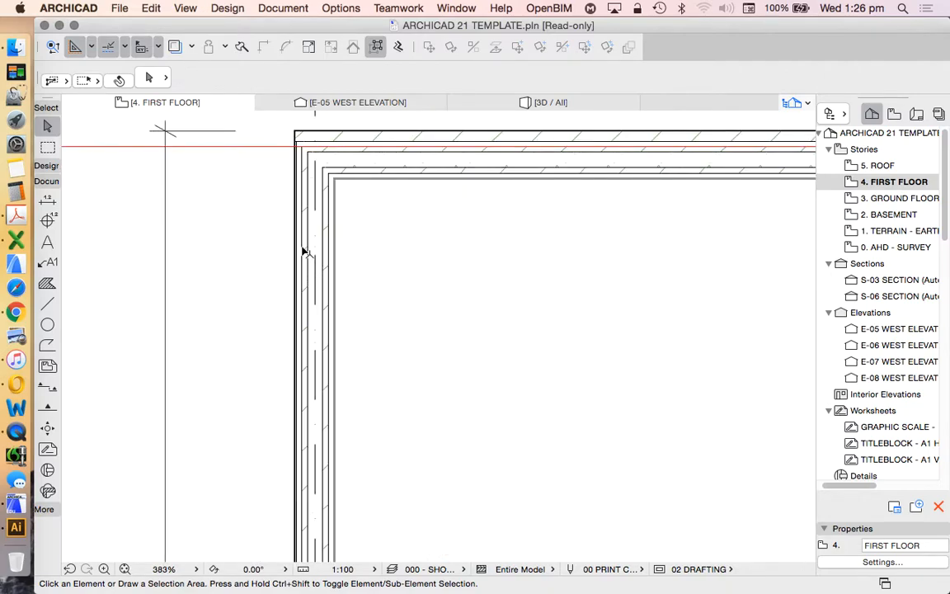
{"action": "scroll", "scroll_direction": "down", "scroll_amount": 3}
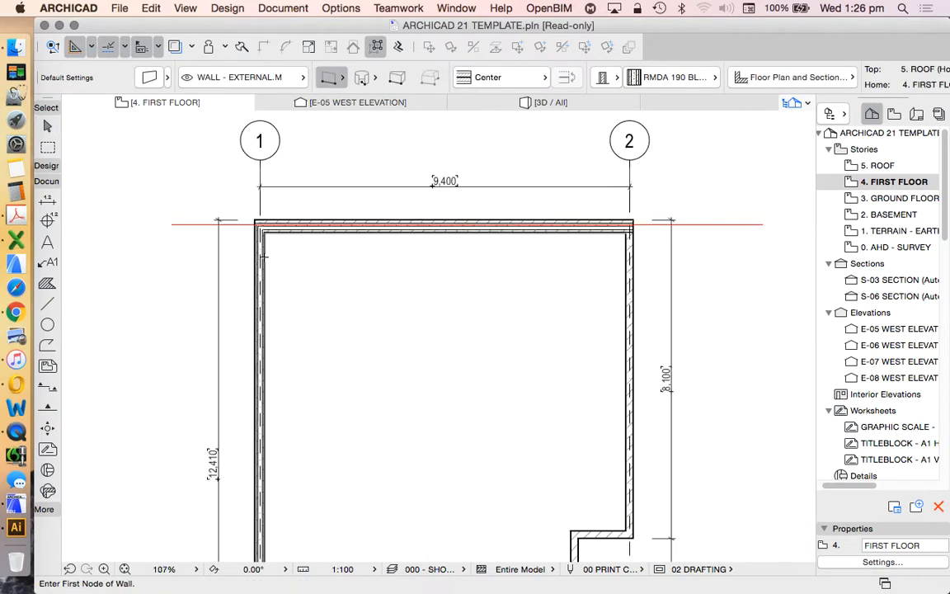
{"action": "scroll", "scroll_direction": "up", "scroll_amount": 3}
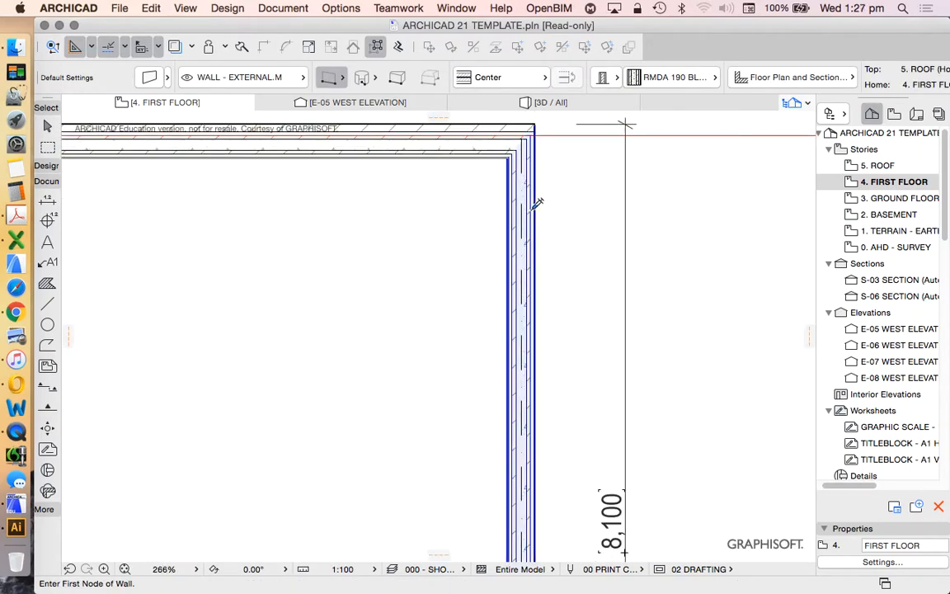
{"action": "scroll", "scroll_direction": "down", "scroll_amount": 3}
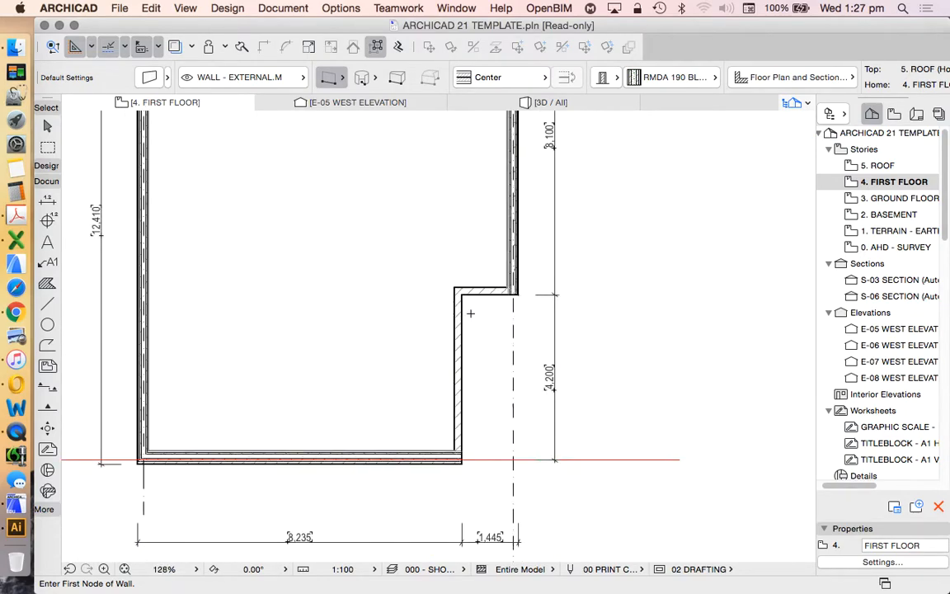
{"action": "scroll", "scroll_direction": "up", "scroll_amount": 3}
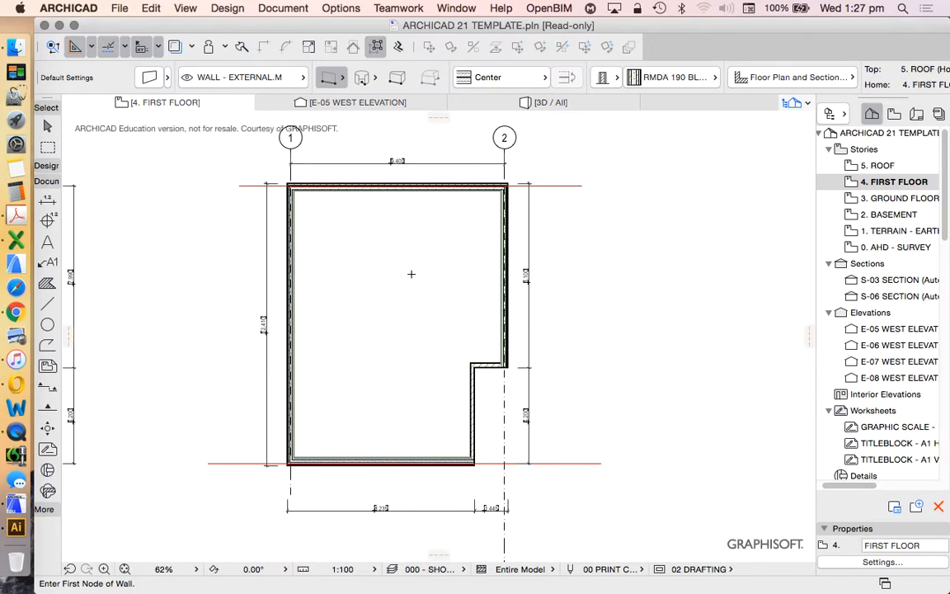
{"action": "mouse_move", "coordinate": [515, 198]}
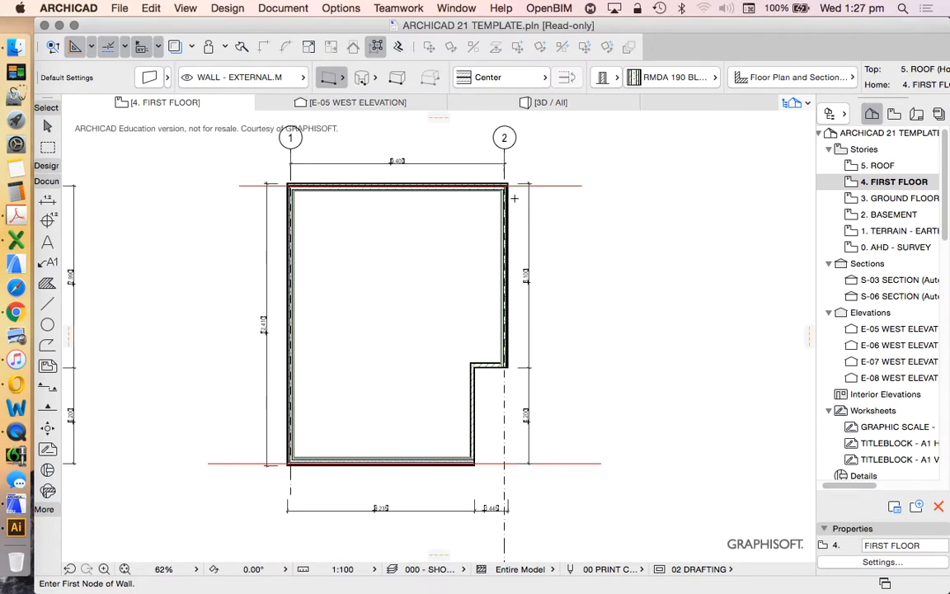
{"action": "mouse_move", "coordinate": [447, 234]}
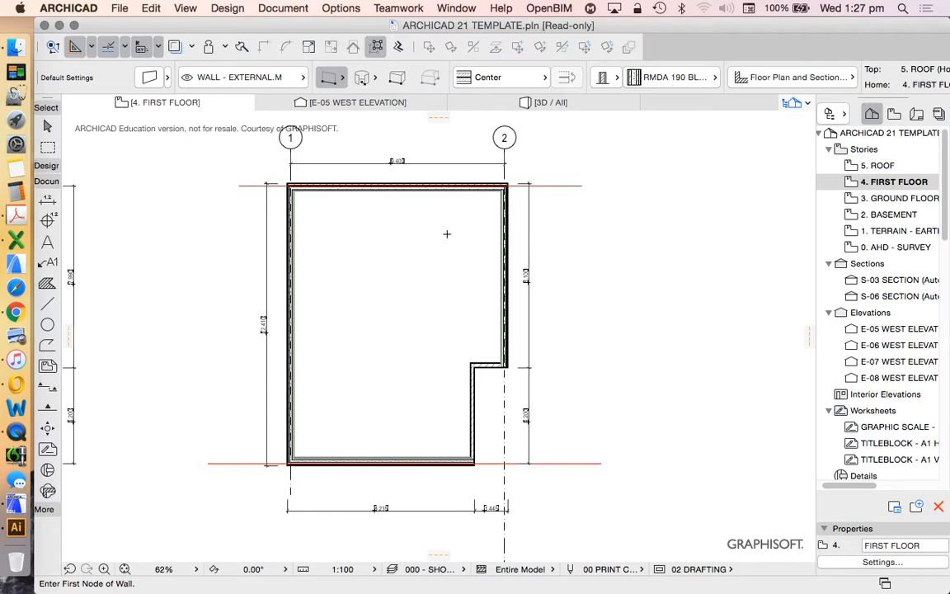
{"action": "mouse_move", "coordinate": [47, 283]}
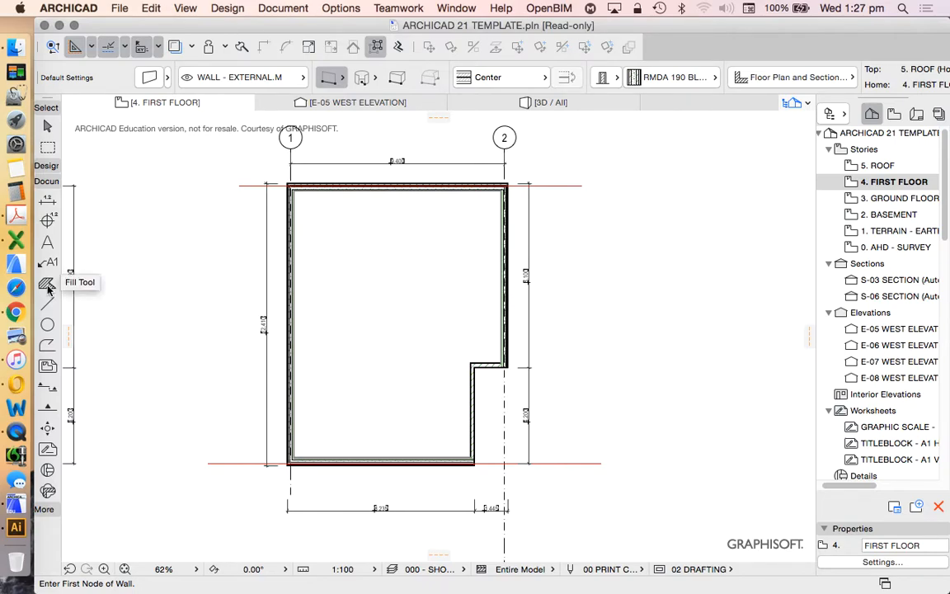
{"action": "left_click", "coordinate": [47, 302]}
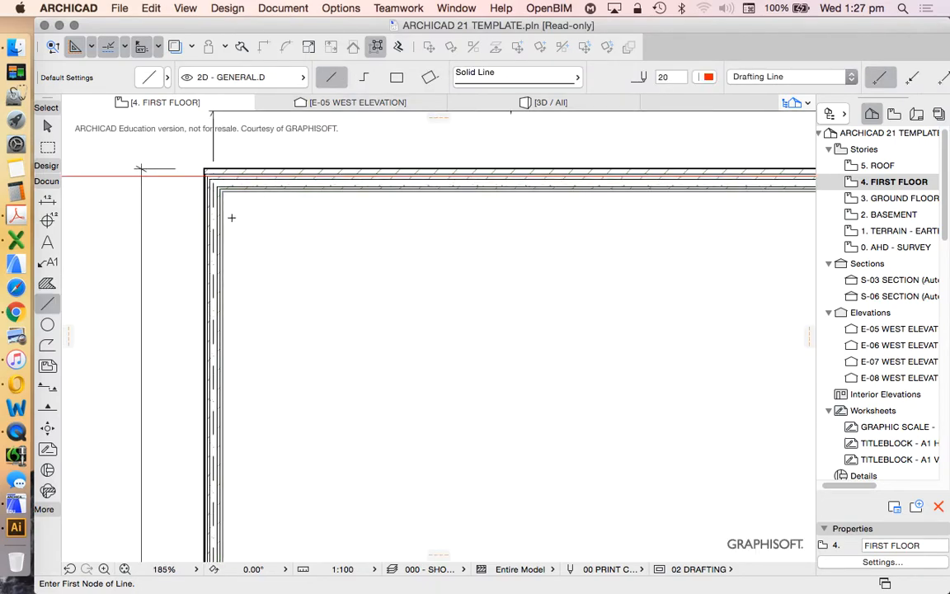